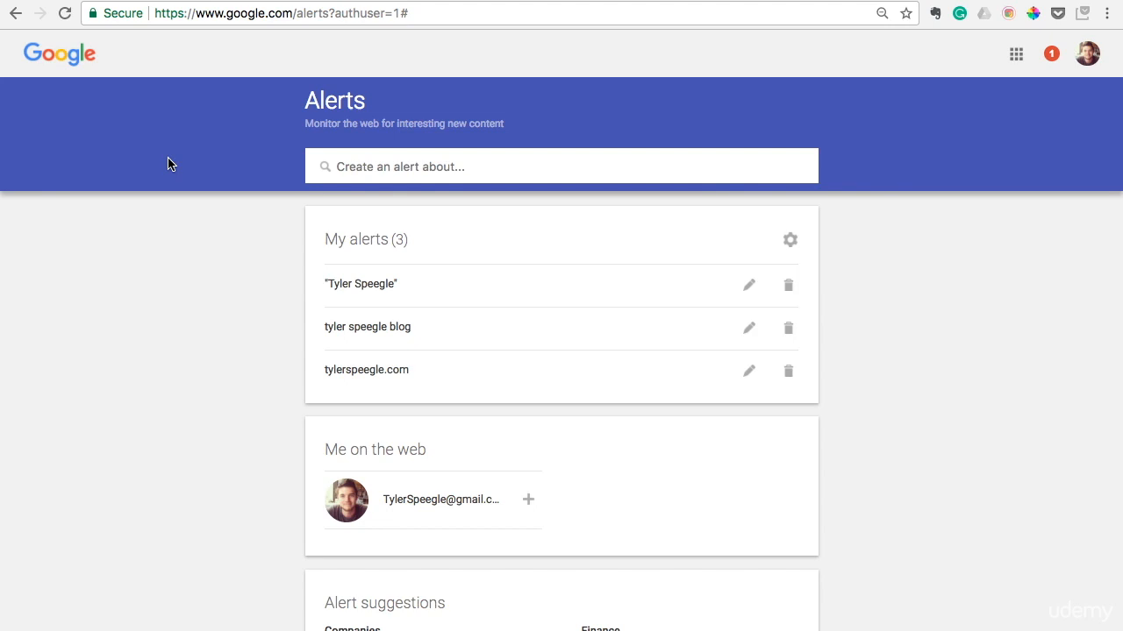
mouse_move(254, 30)
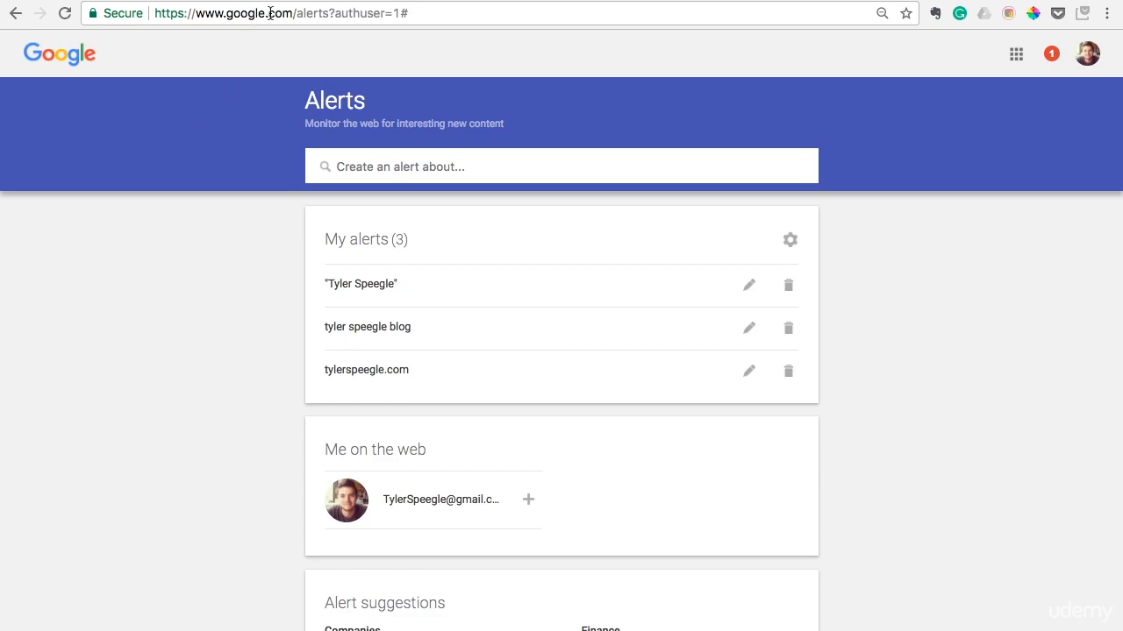
Reload the Alerts page and create a new alert for 'bitcoin'
left_click(298, 14)
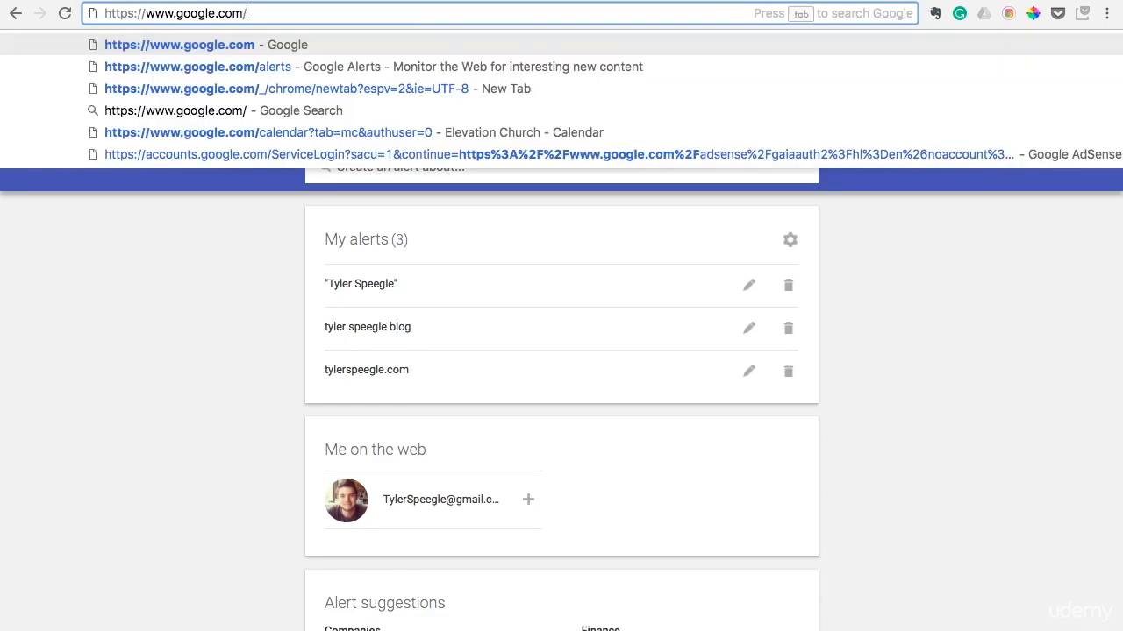
left_click(196, 66)
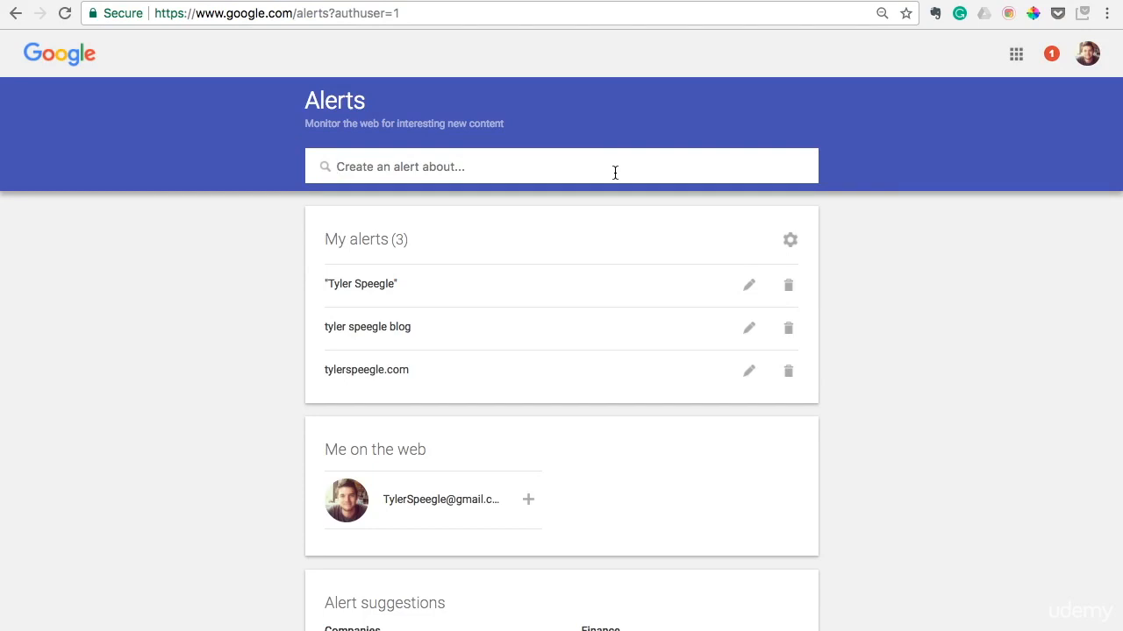
mouse_move(323, 281)
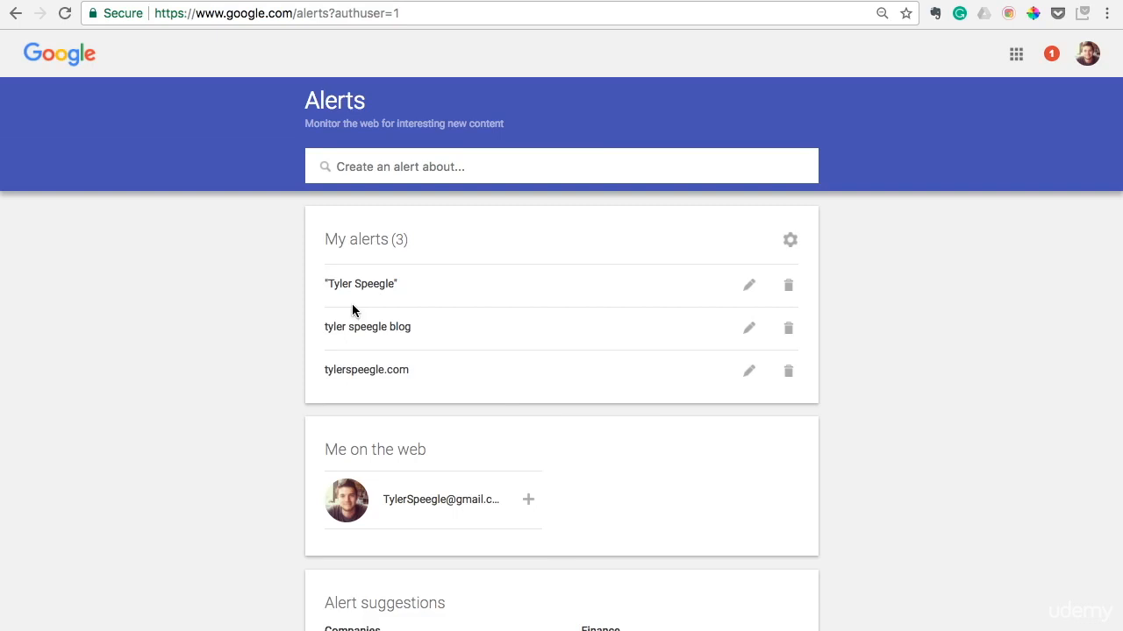
mouse_move(359, 331)
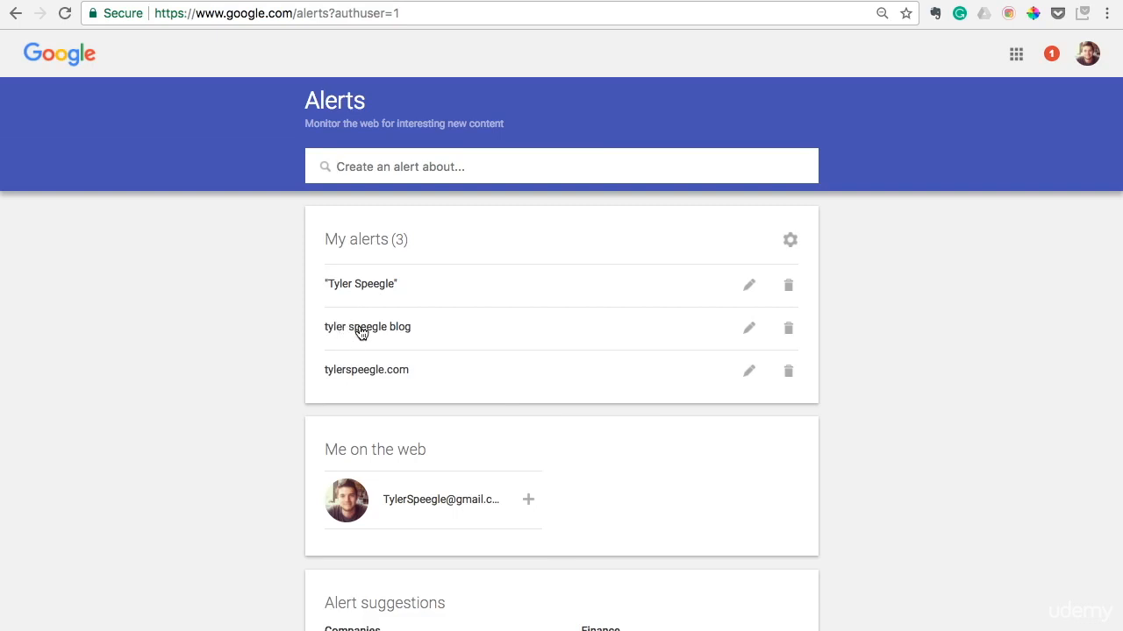
mouse_move(400, 336)
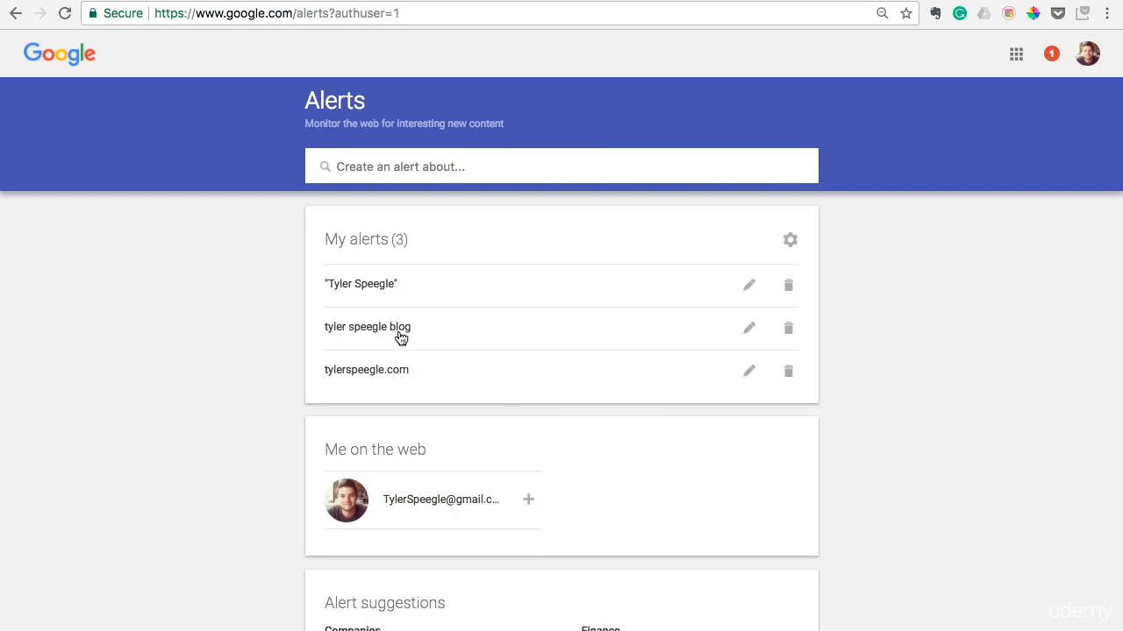
mouse_move(356, 339)
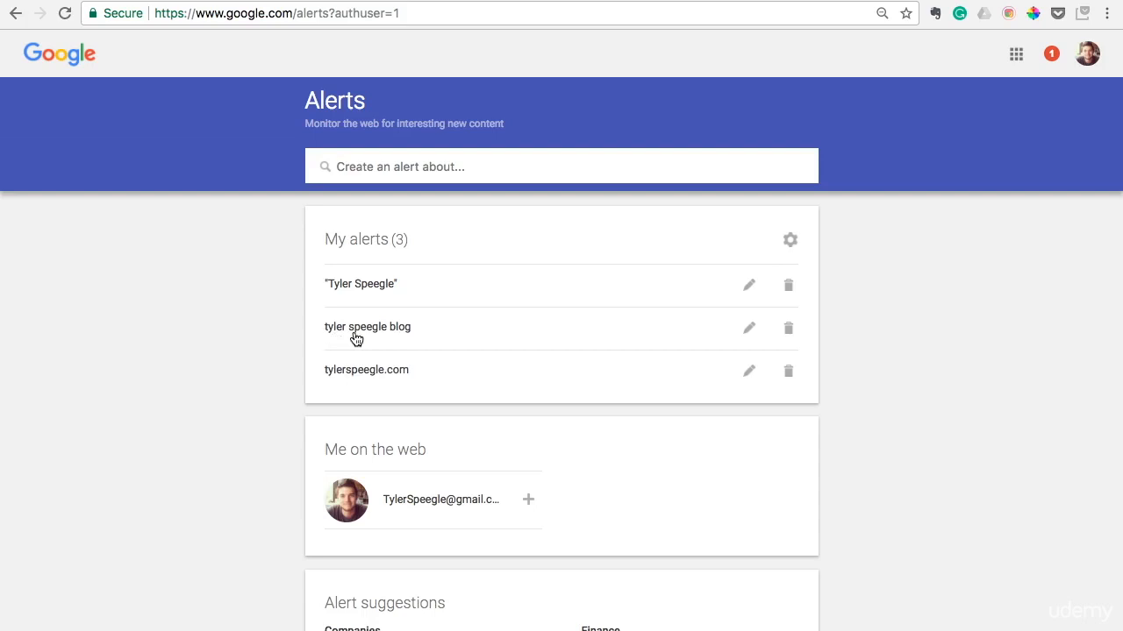
mouse_move(377, 361)
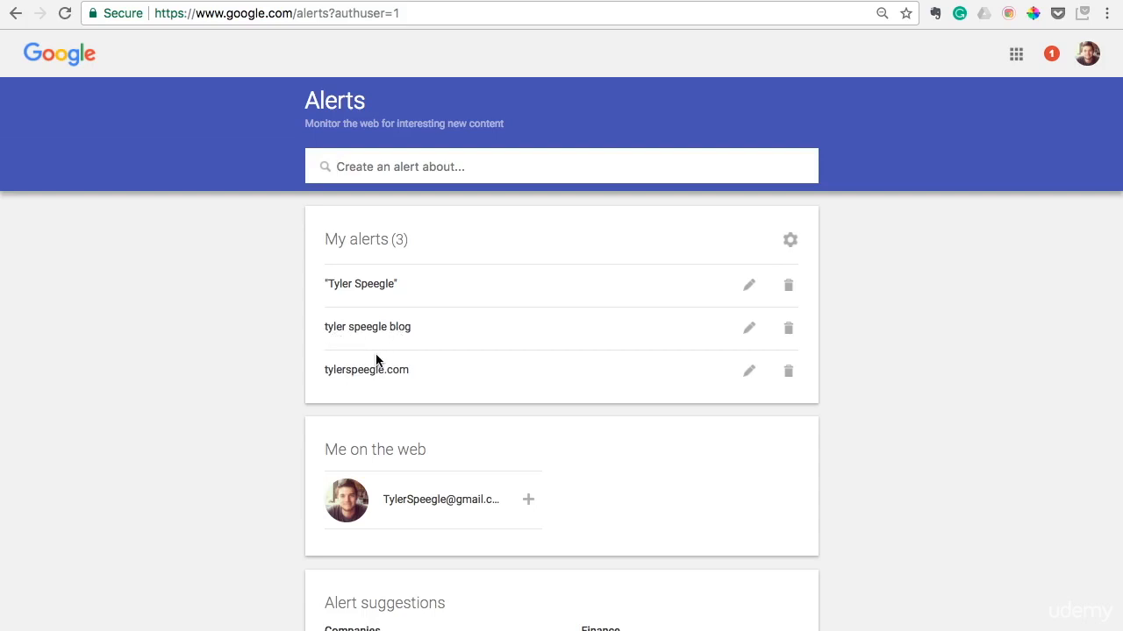
mouse_move(342, 379)
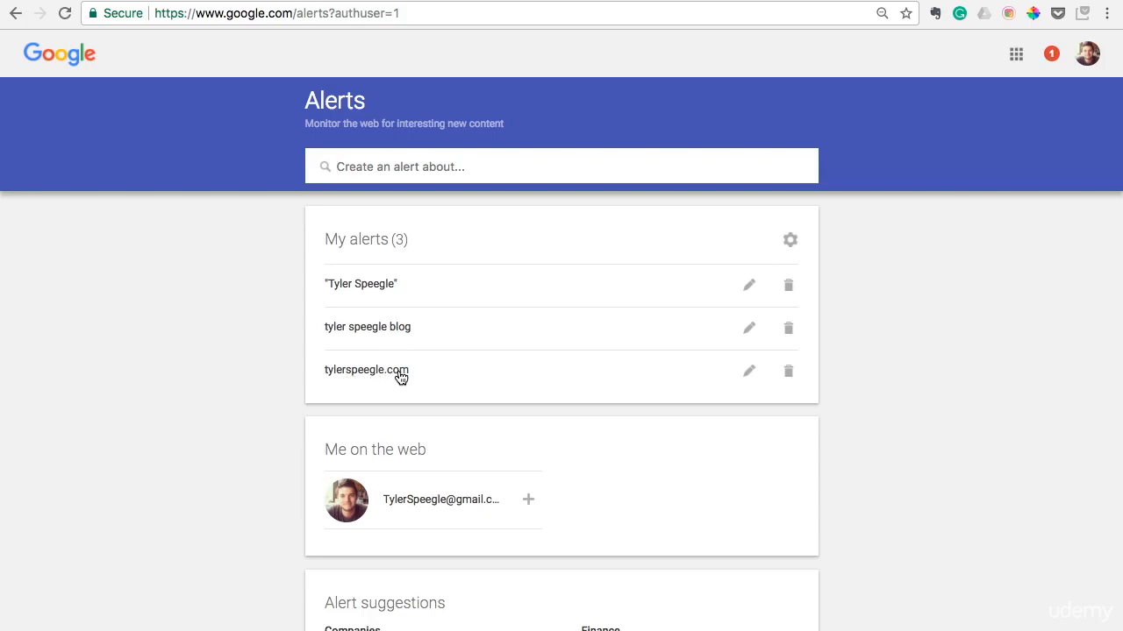
mouse_move(347, 281)
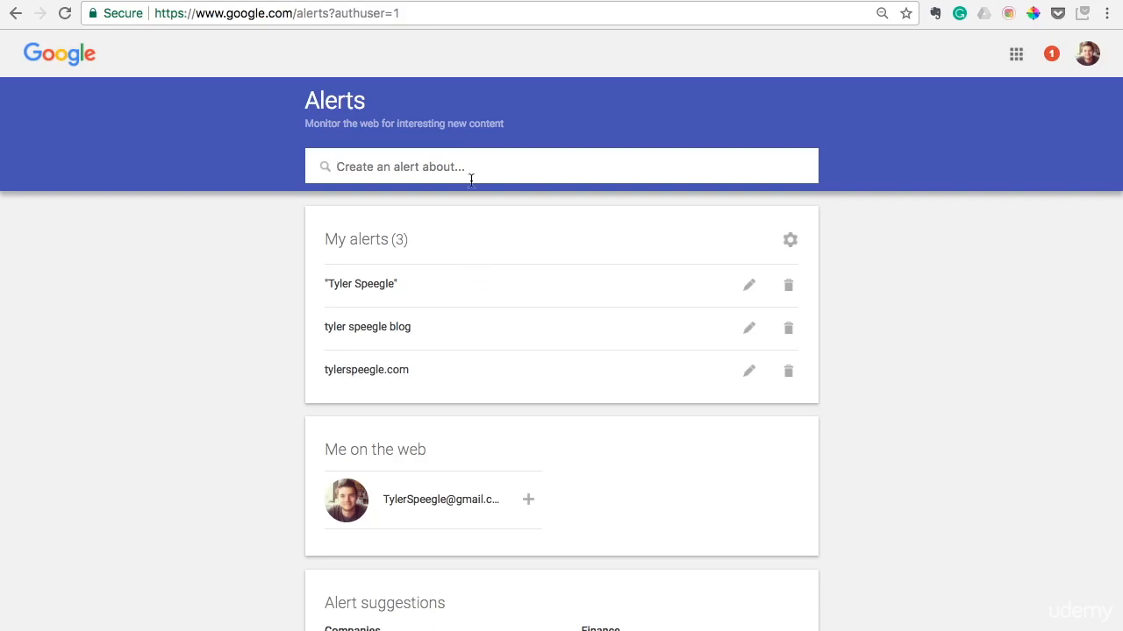
type("bitcoin")
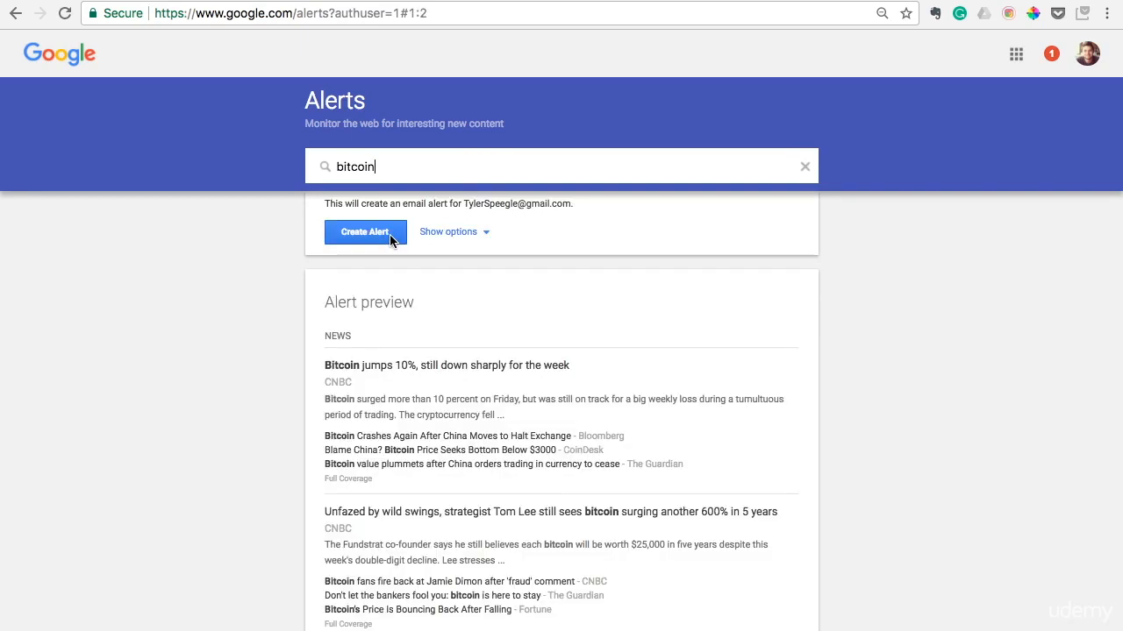
left_click(365, 232)
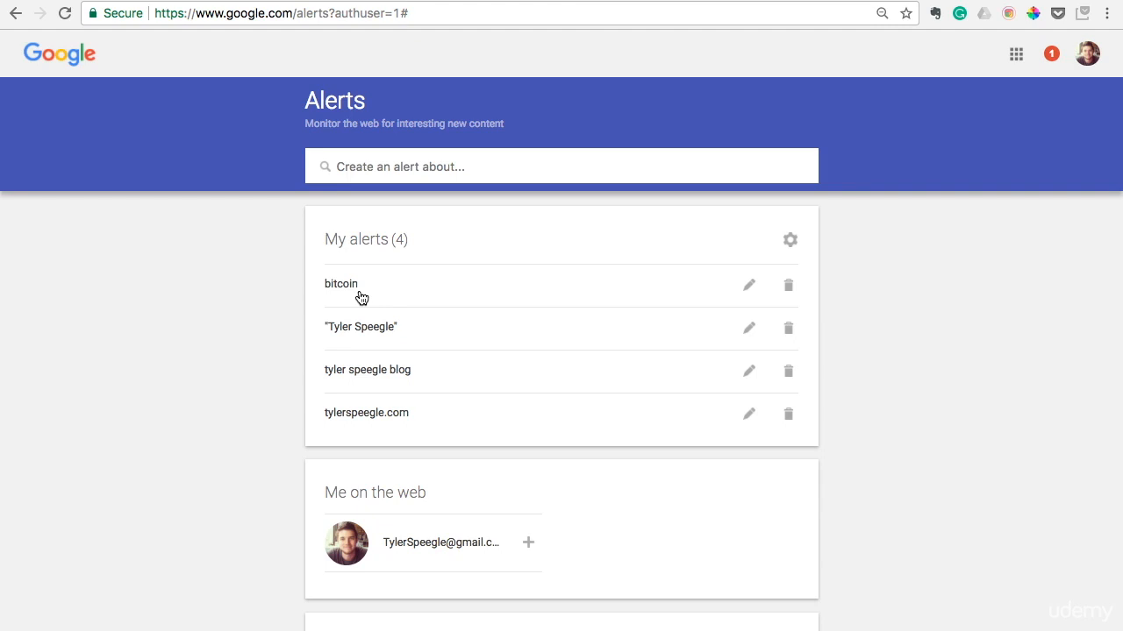
mouse_move(402, 217)
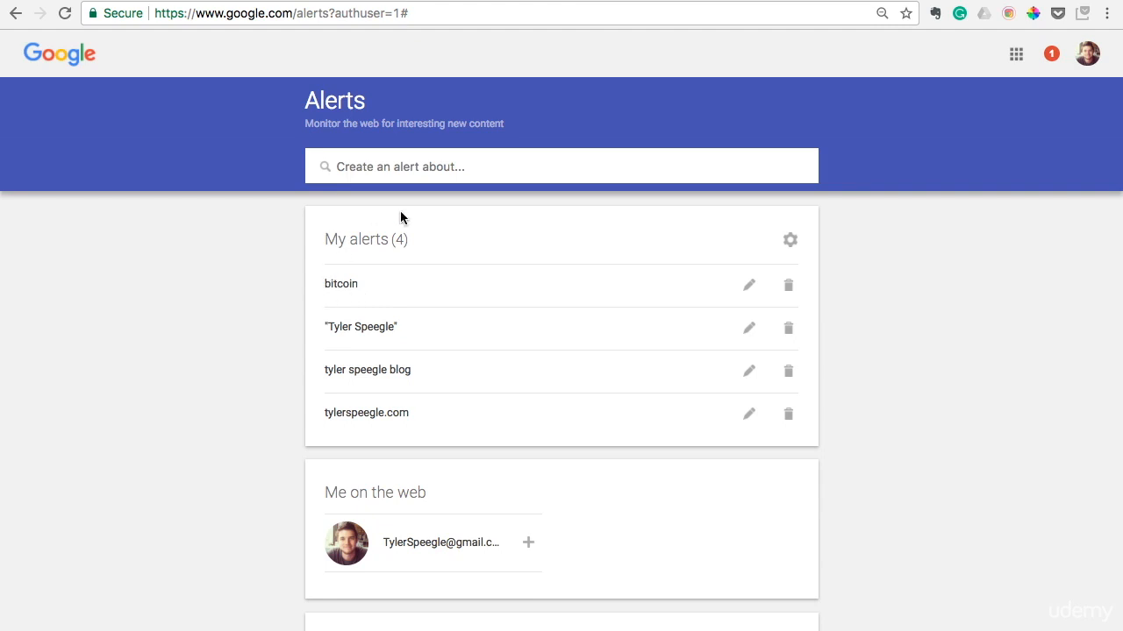